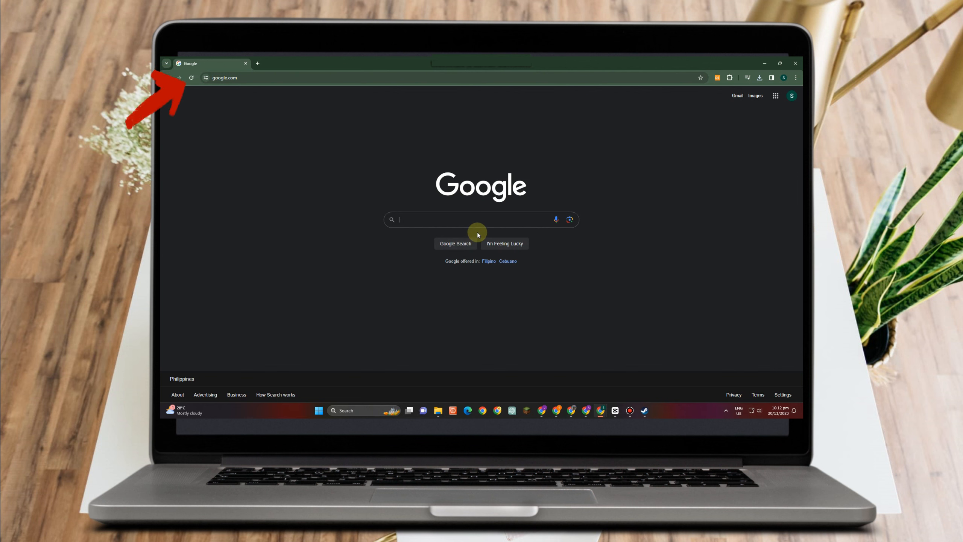
# - Enter scanqr.org into Chrome's address bar, bringing up the matching site suggestion
pyautogui.click(307, 78)
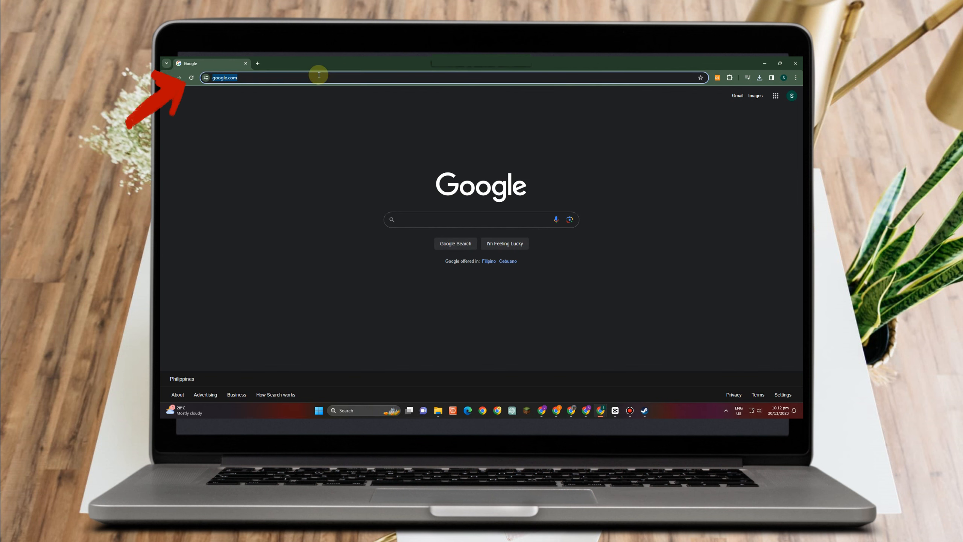
pyautogui.write('scan')
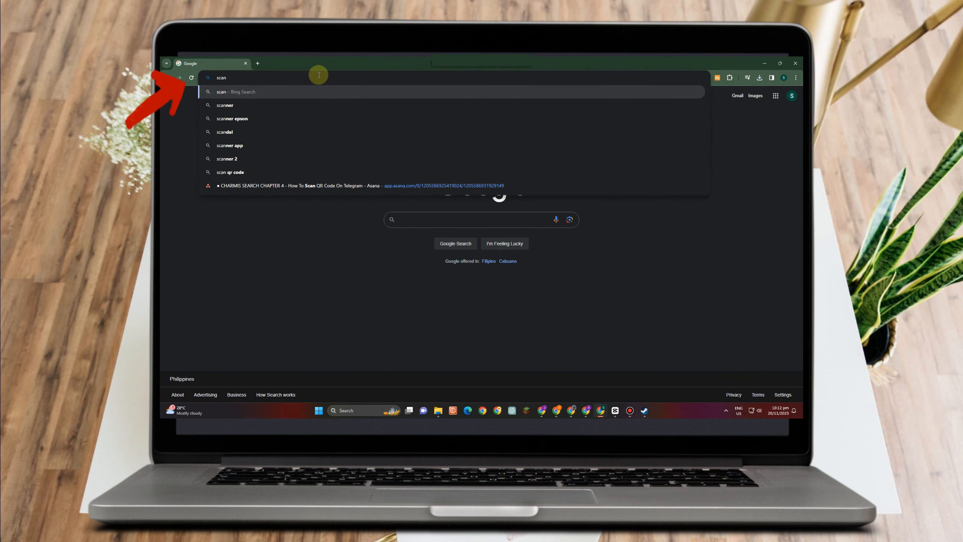
pyautogui.write('qr.org')
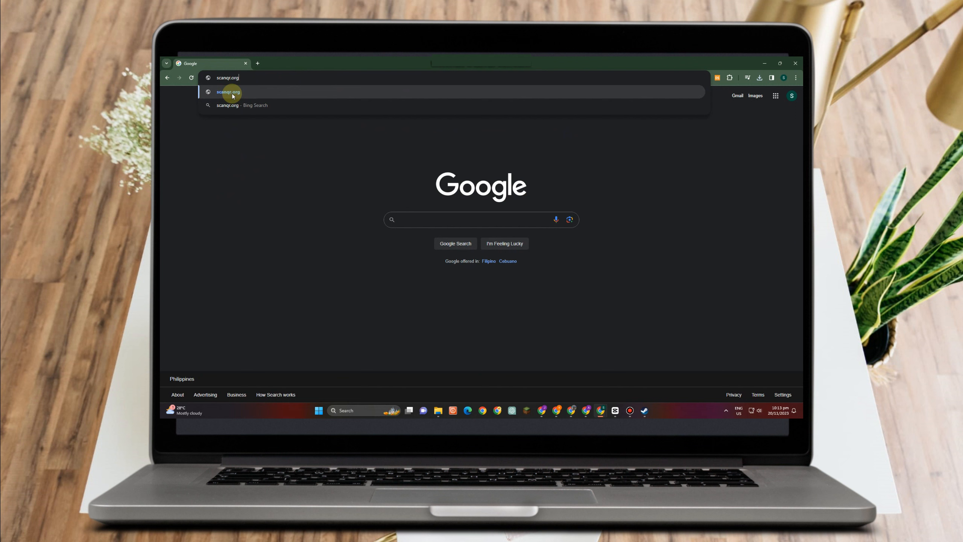
# - Load scanqr.org and upload the Wi-Fi QR image to decode network Tux, WPA and its password
pyautogui.click(228, 92)
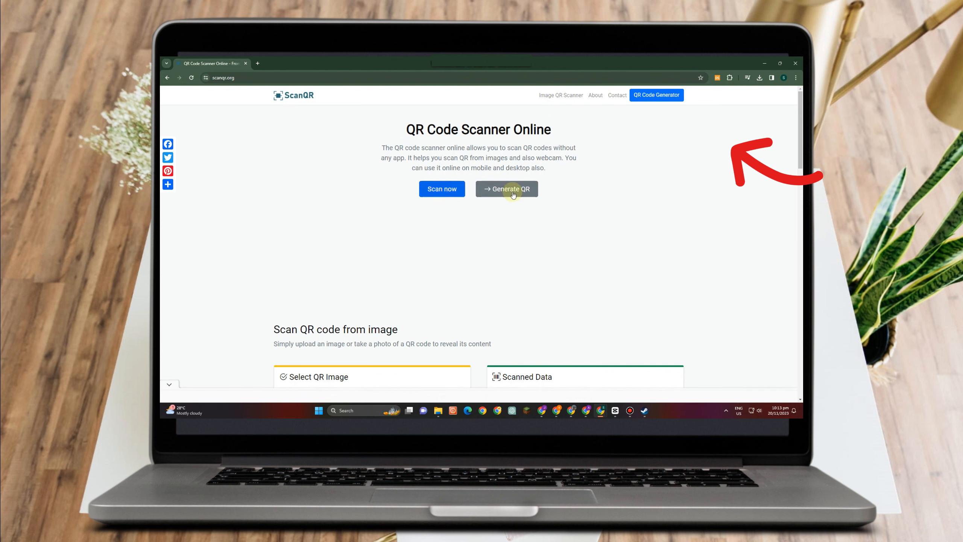
pyautogui.scroll(-3)
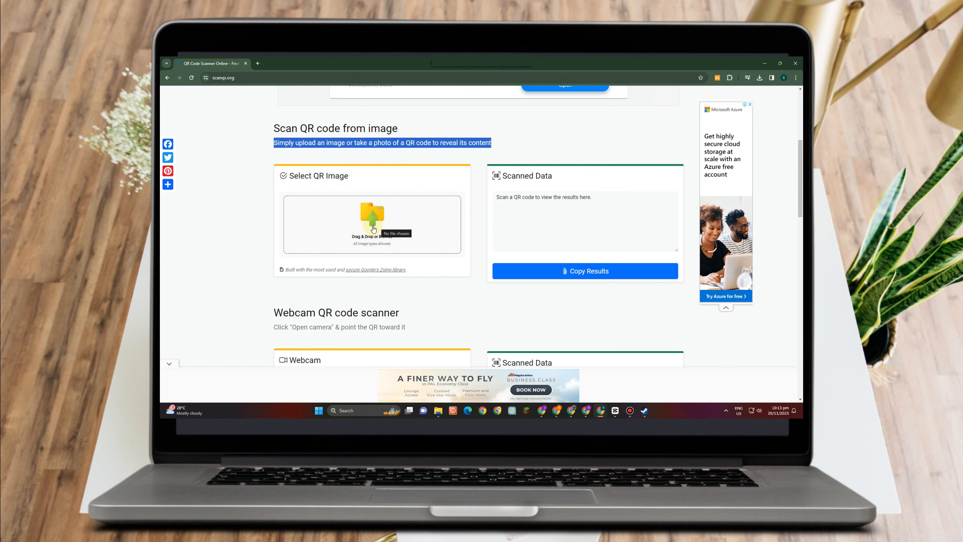
pyautogui.click(373, 223)
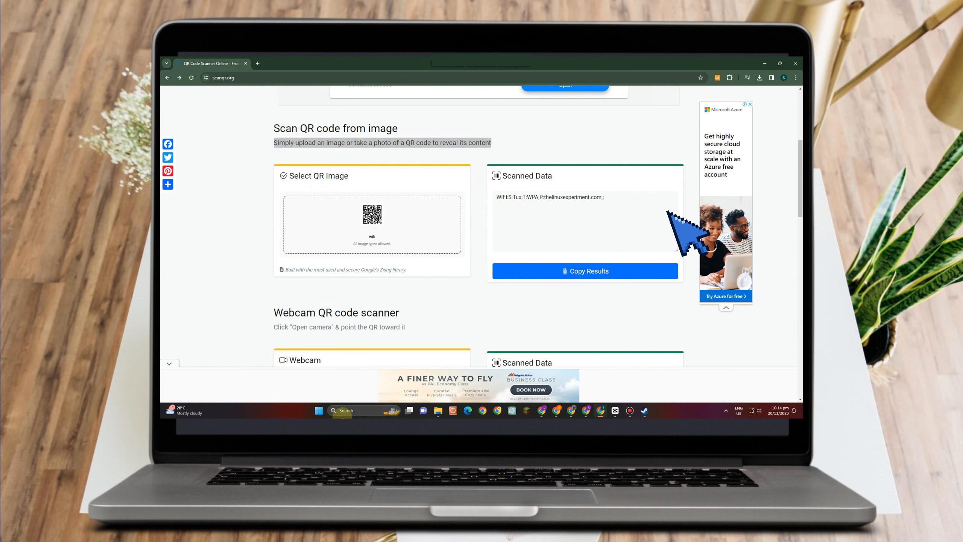
# - Launch Settings via taskbar search and reach Network & internet > Wi-Fi > Manage known networks
pyautogui.click(342, 410)
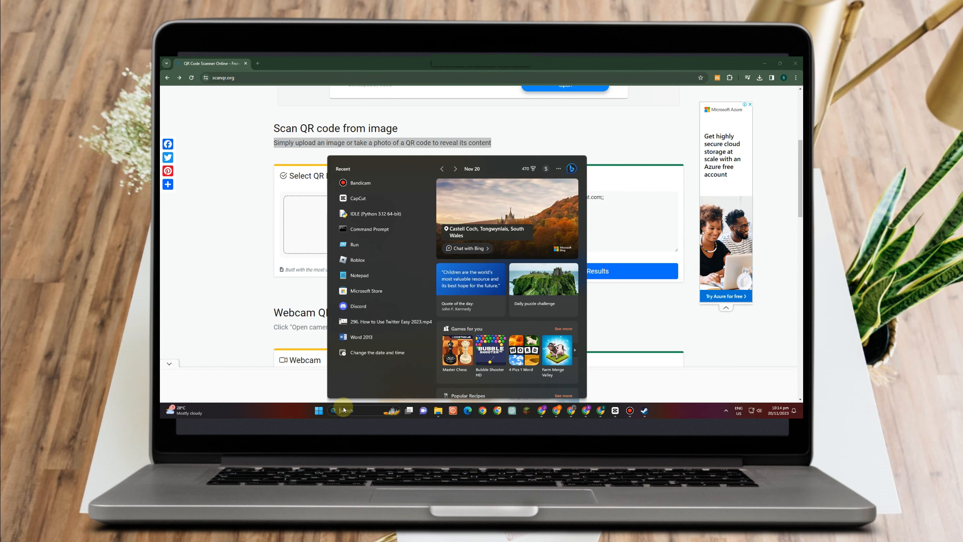
pyautogui.write('settings')
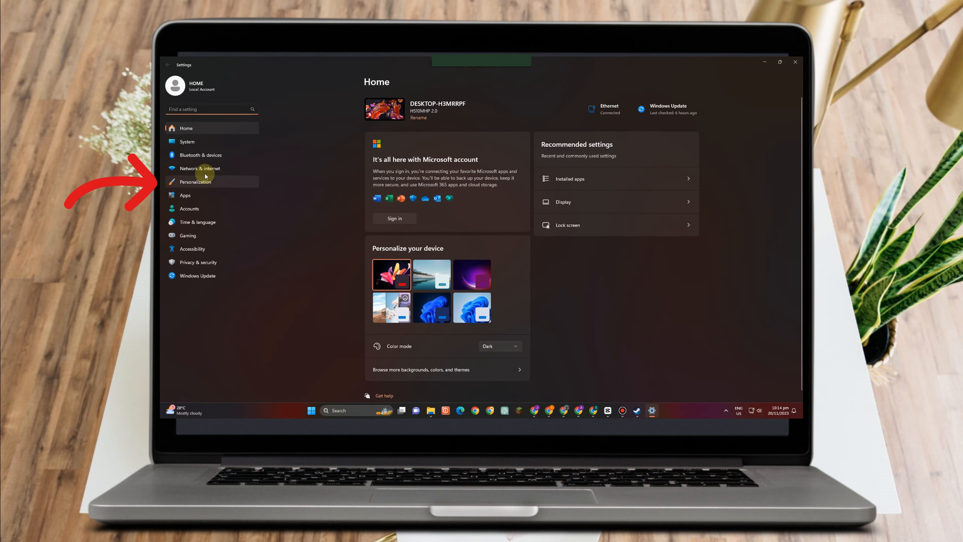
pyautogui.click(199, 169)
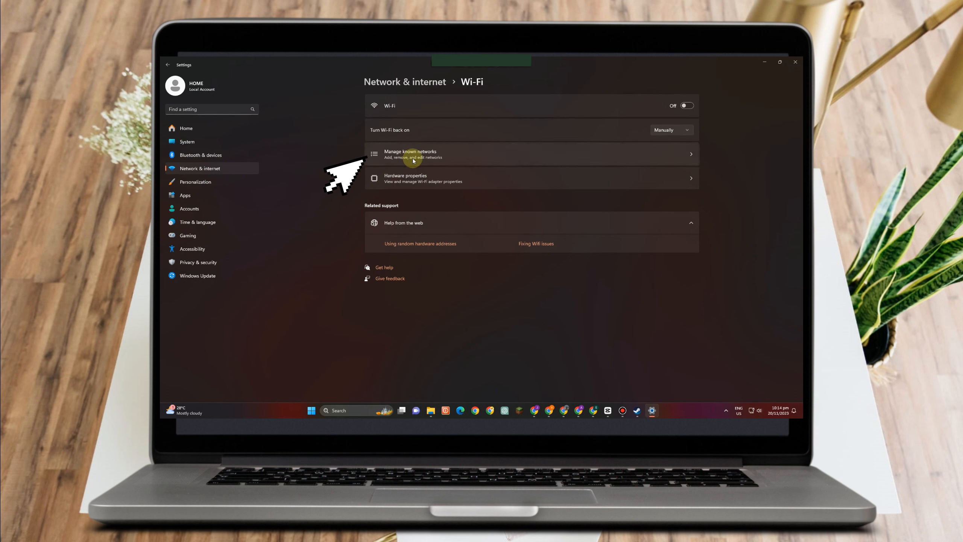
pyautogui.click(410, 153)
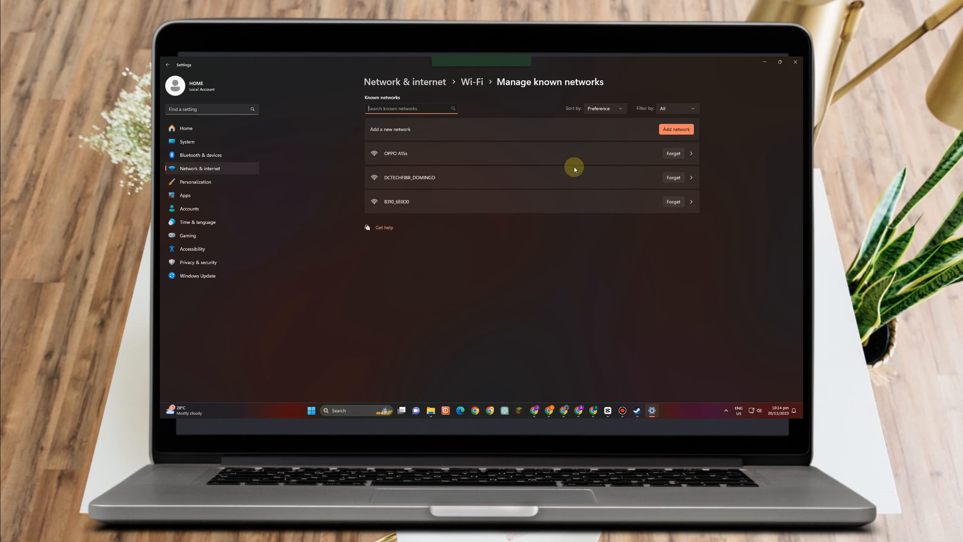
# - Reference the scanned password, name the new network thelinuxexperiment.com and pick WPA2-Personal AES
pyautogui.click(676, 128)
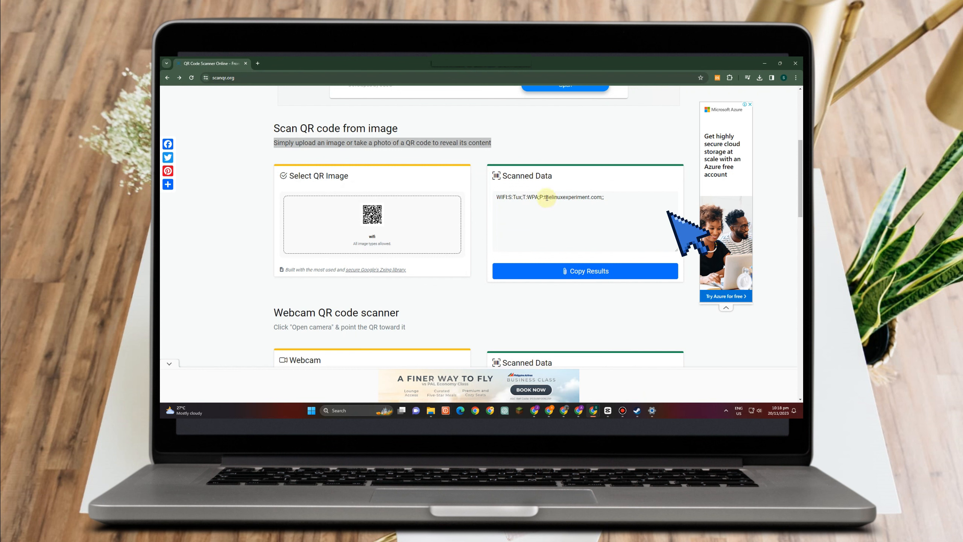
pyautogui.moveTo(543, 196); pyautogui.dragTo(602, 196)
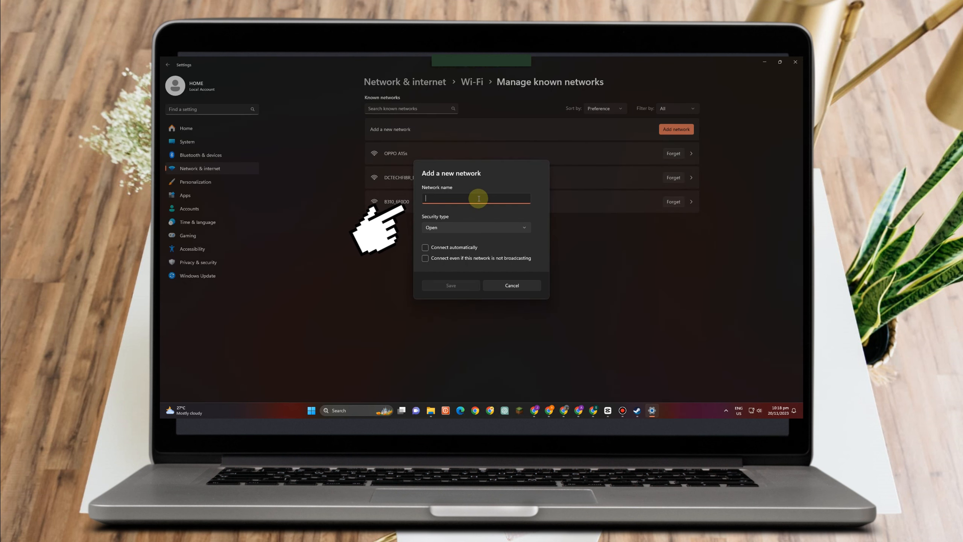
pyautogui.write('thelinuxexperiment.com')
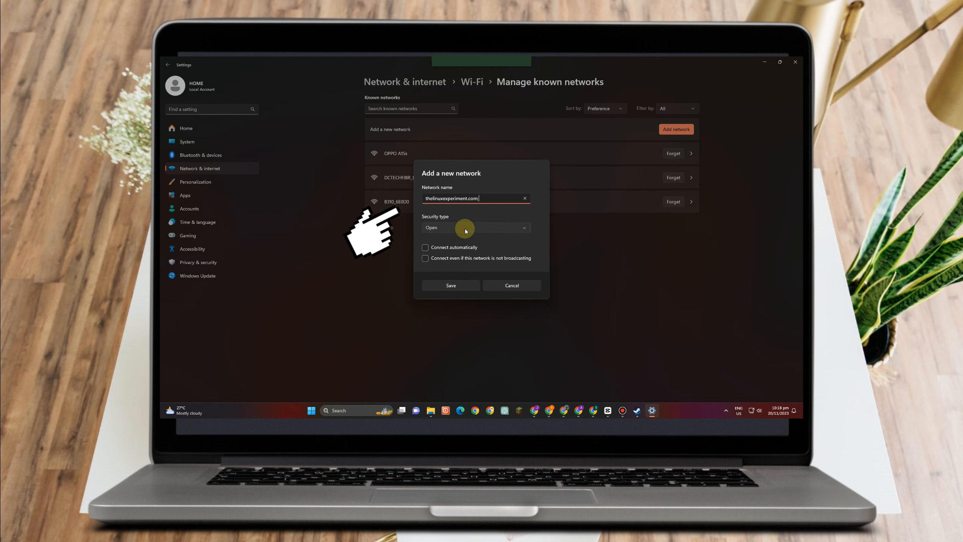
pyautogui.click(475, 227)
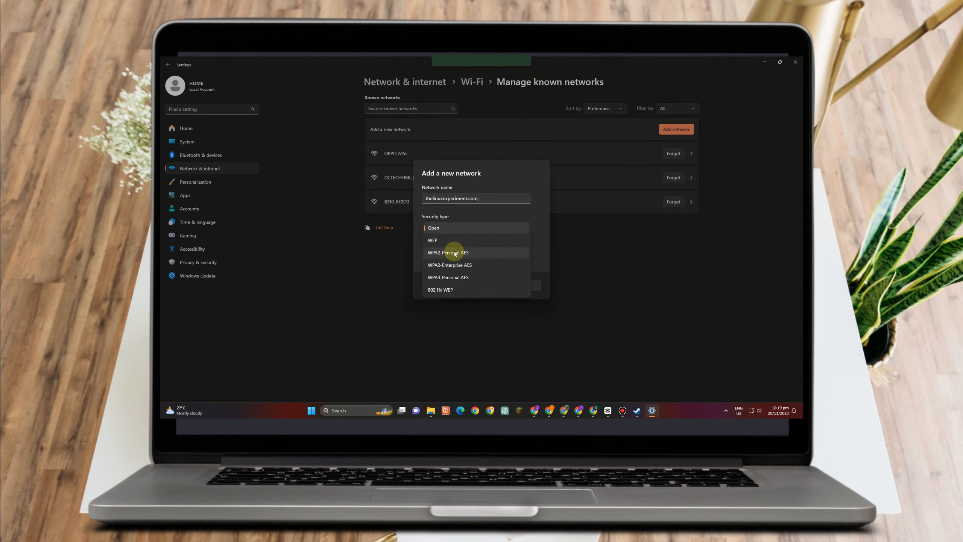
pyautogui.click(448, 253)
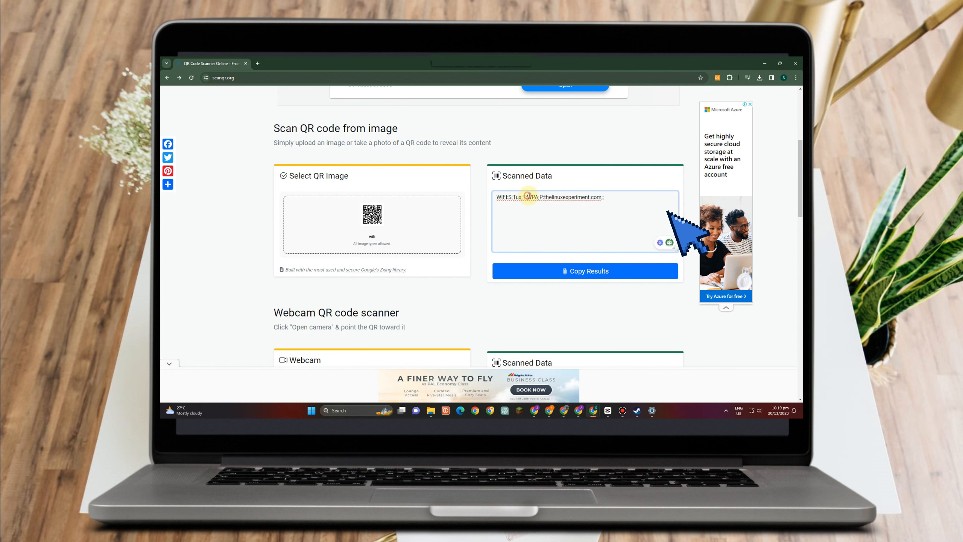
# - Copy the scanned key for the password and tick connect automatically and connect when not broadcasting
pyautogui.rightClick(531, 197)
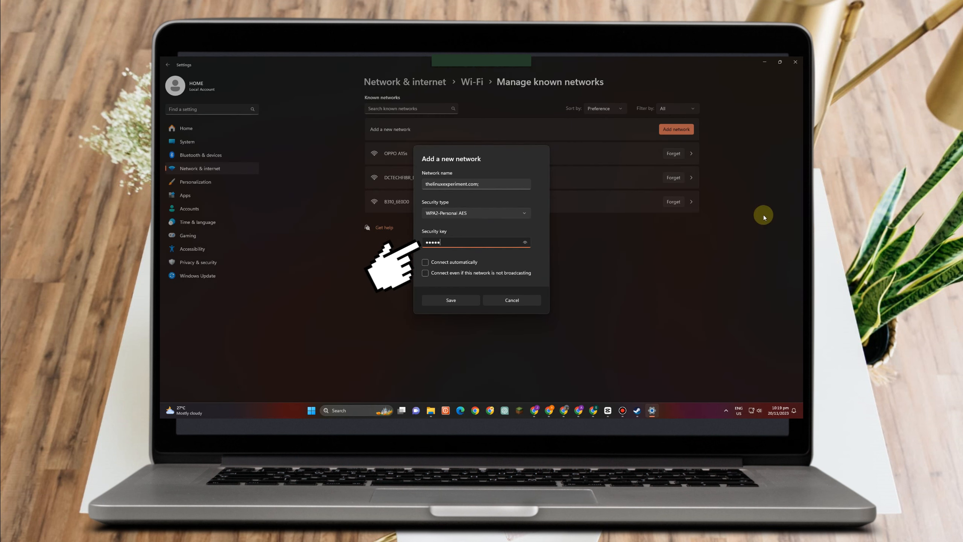
pyautogui.click(425, 263)
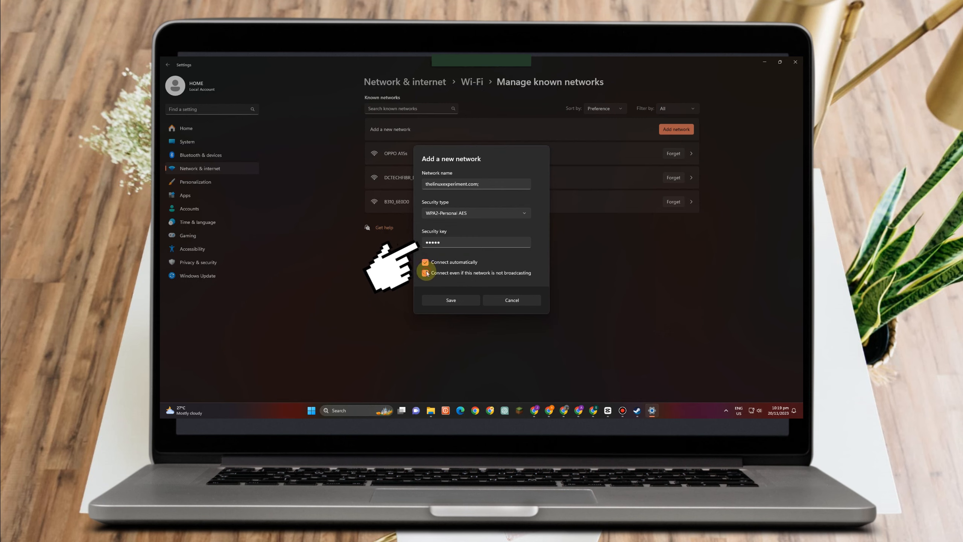
pyautogui.click(425, 272)
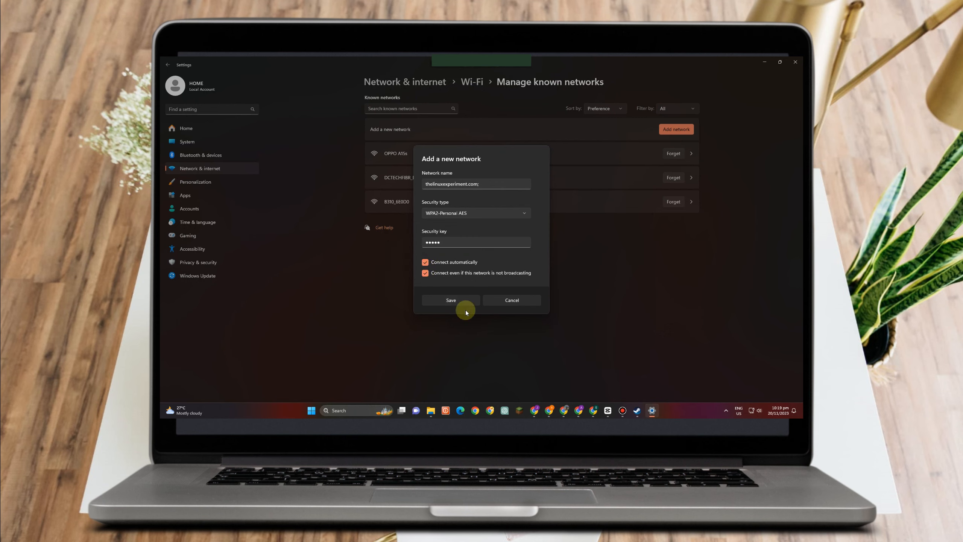